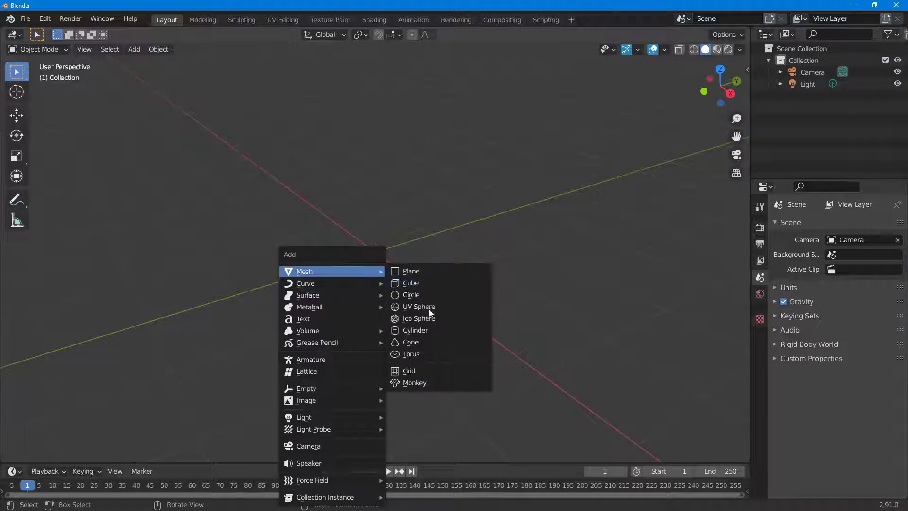
# Step: Add a torus mesh and enter Edit Mode to reveal its quad faces
pyautogui.click(411, 353)
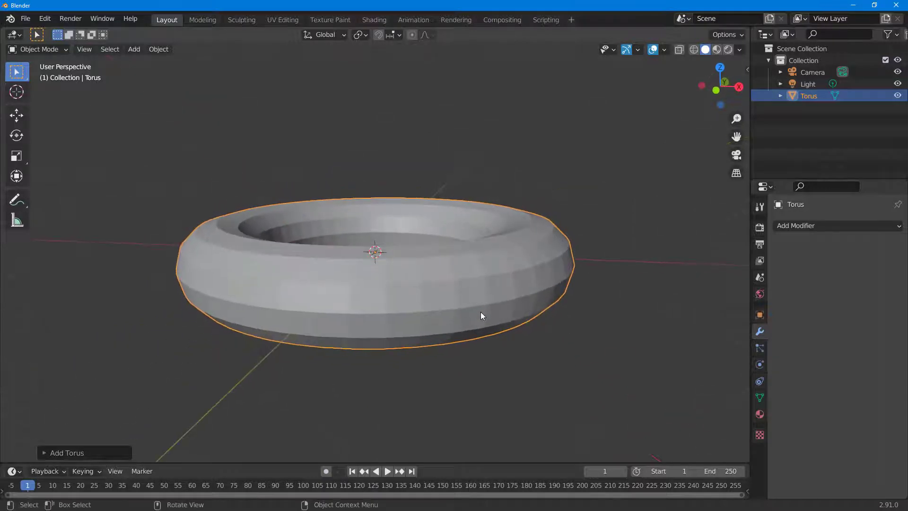
pyautogui.press('Tab')
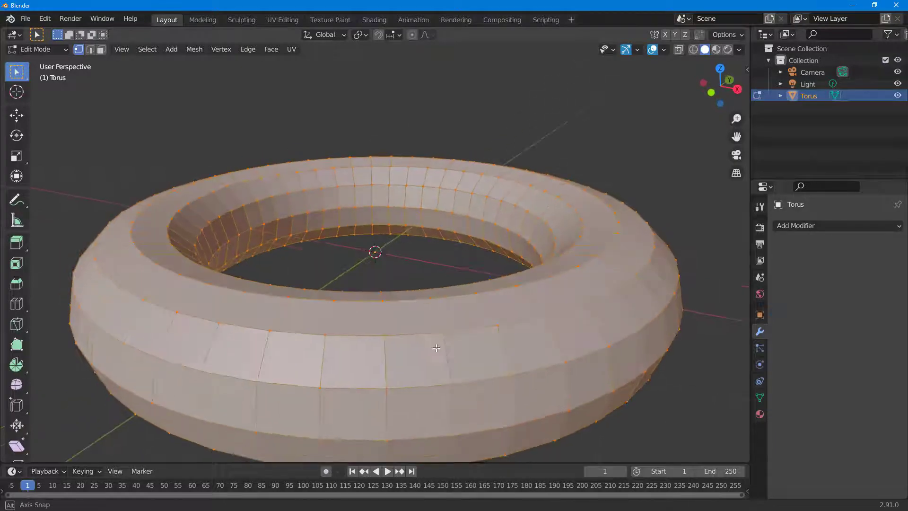
# Step: Back in Object Mode, add a Triangulate modifier to the torus and apply it permanently
pyautogui.press('Tab')
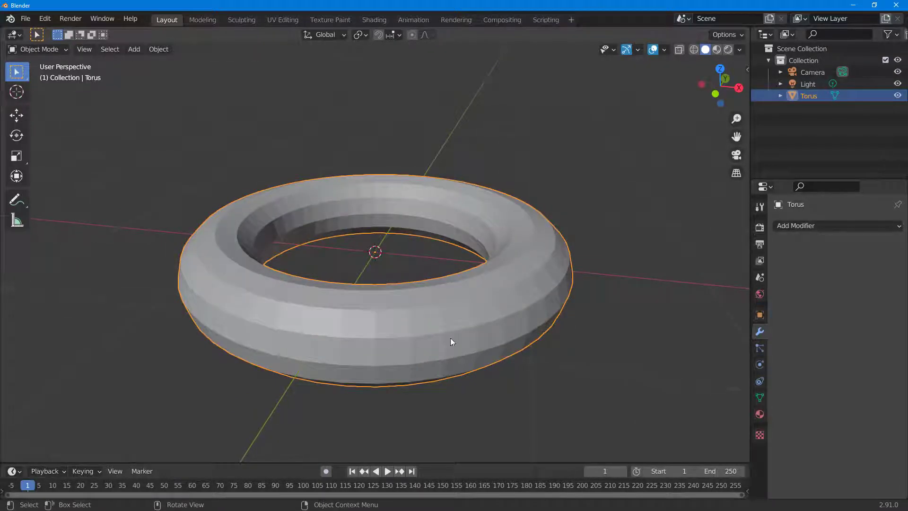
pyautogui.moveTo(760, 331)
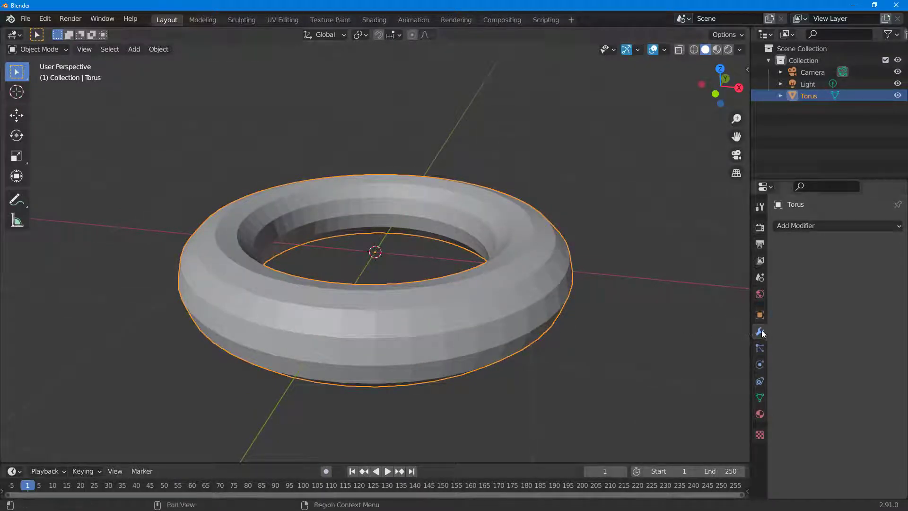
pyautogui.moveTo(759, 333)
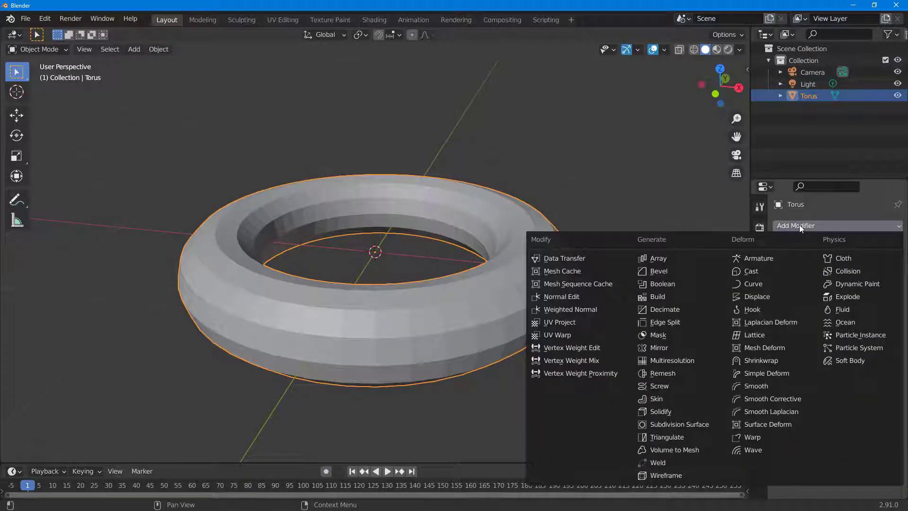
pyautogui.moveTo(704, 441)
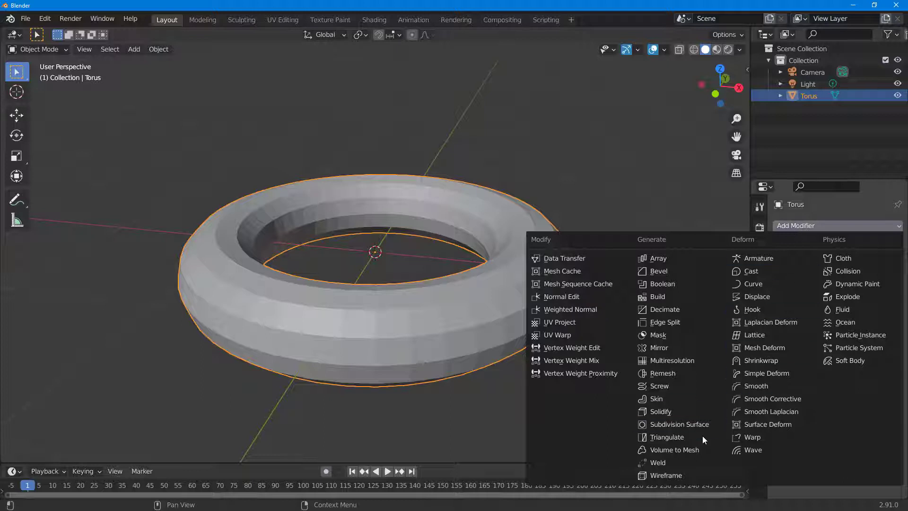
pyautogui.click(666, 437)
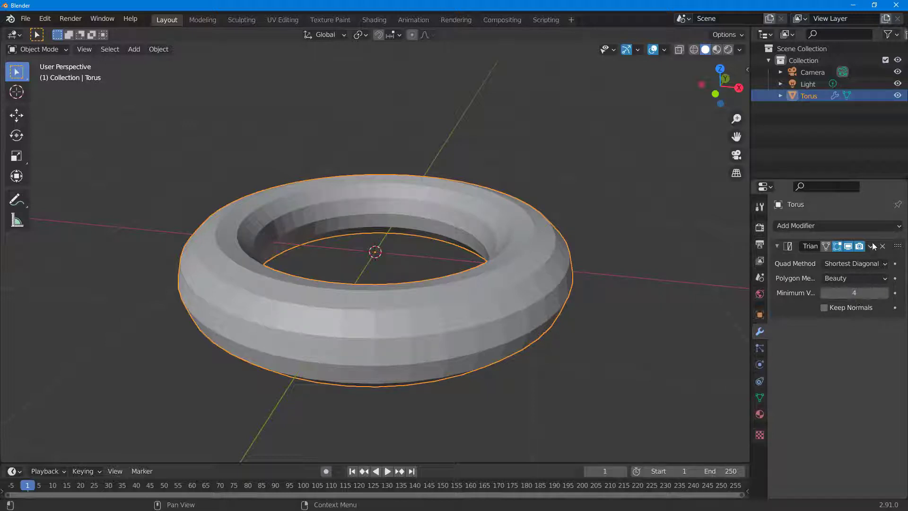
pyautogui.click(870, 246)
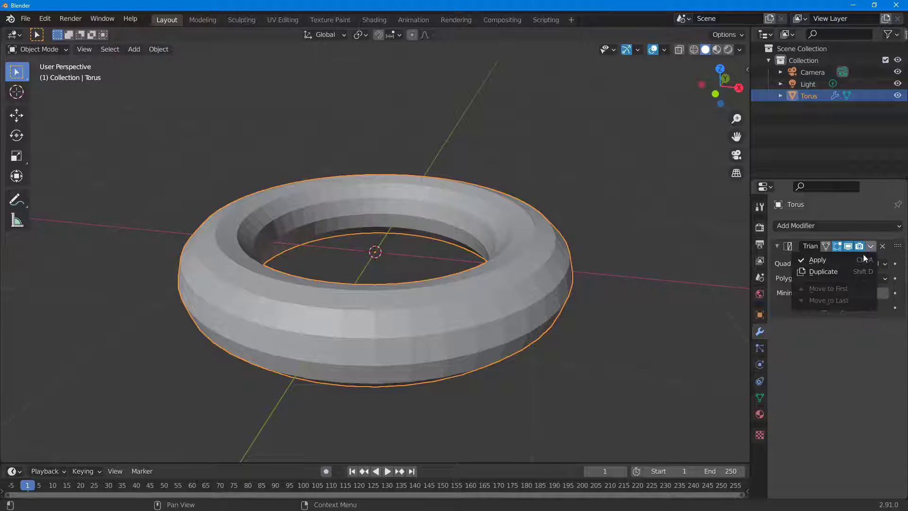
pyautogui.click(817, 259)
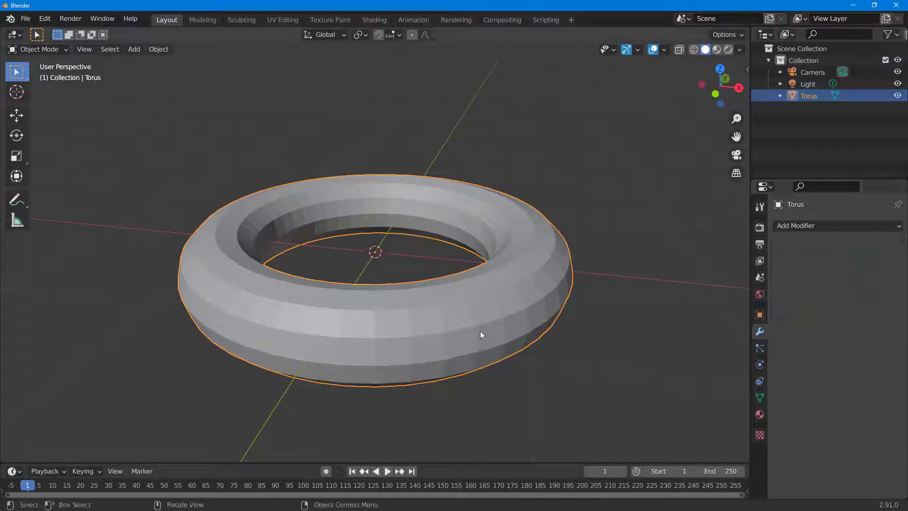